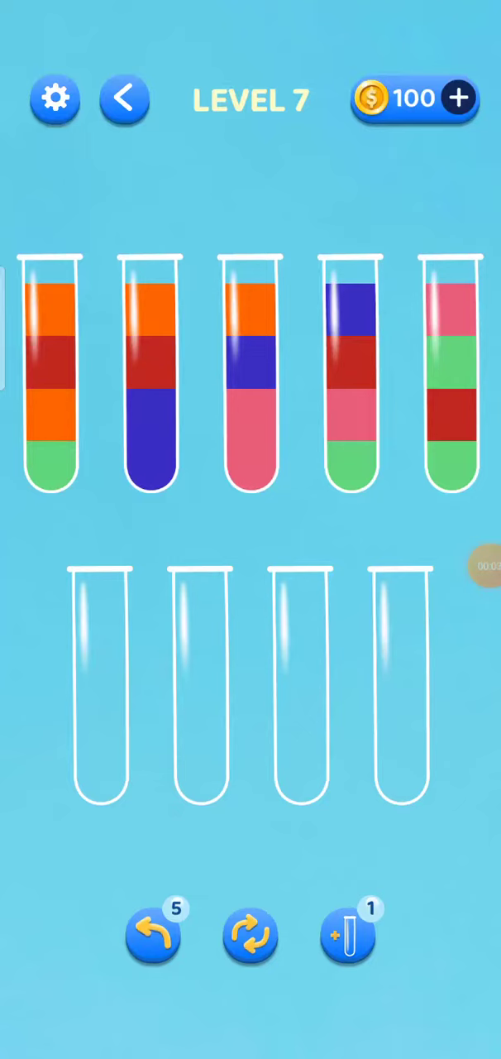
- Pour Level 7's orange into one empty tube and its red layers into the other
click(50, 381)
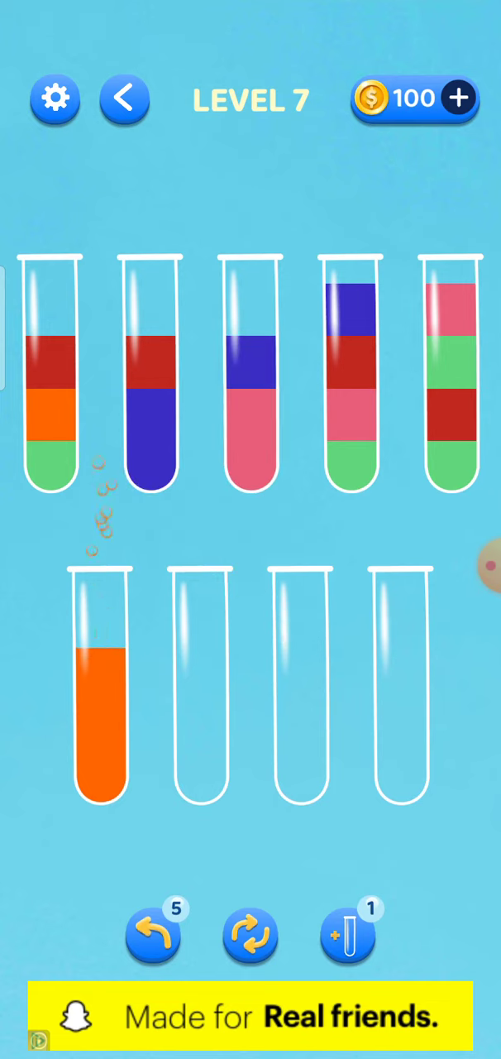
click(49, 381)
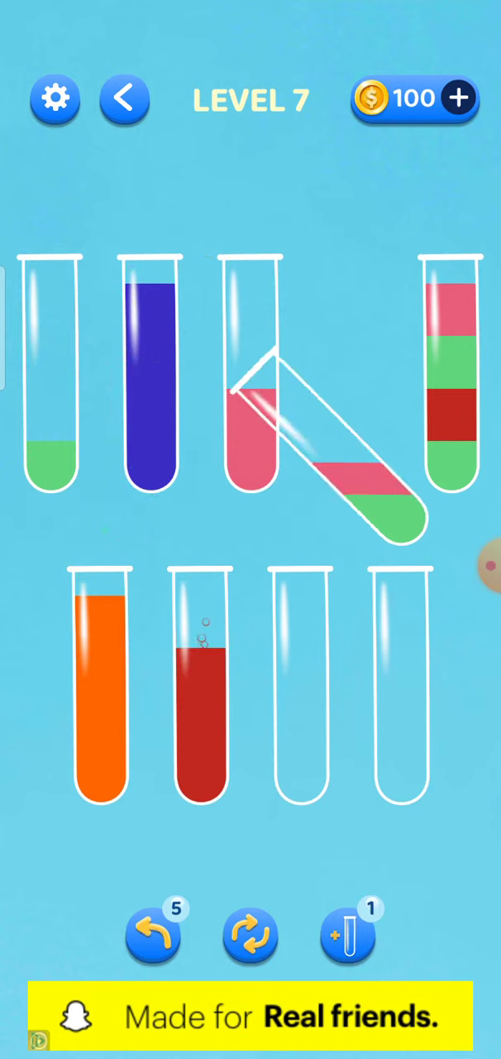
- Combine the last pink and green layers to win Level 7 with three stars, then continue to Level 8
click(250, 405)
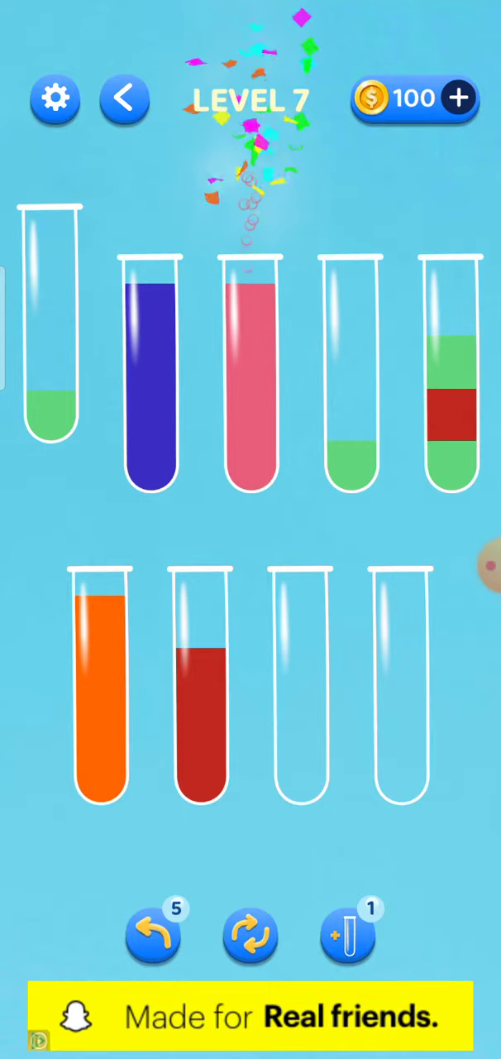
click(50, 397)
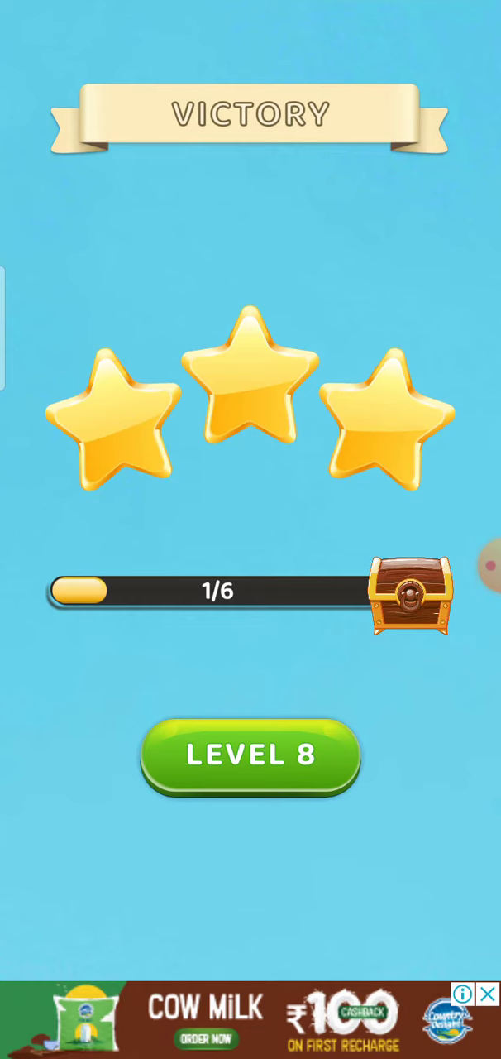
click(251, 758)
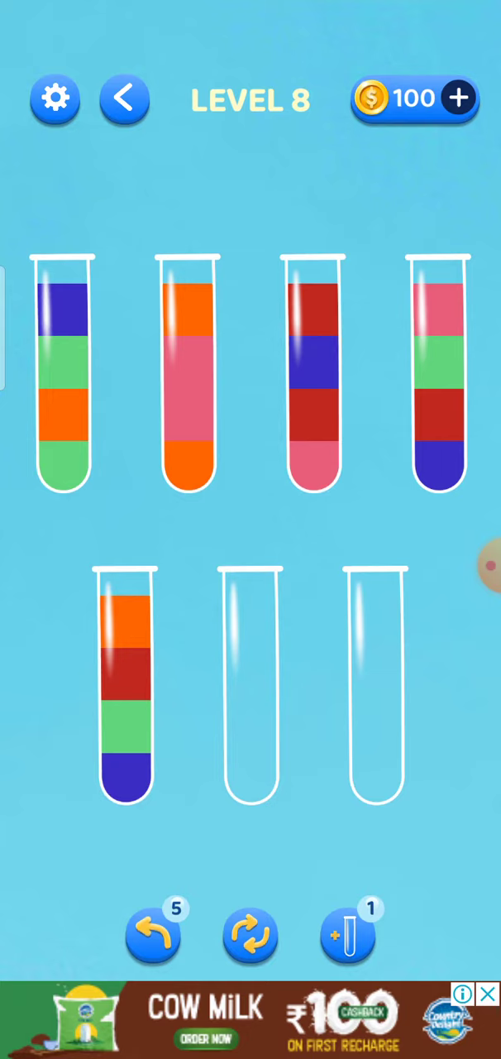
- Move the second tube's orange and pink into the two empty tubes, then start blue in the emptied tube
click(63, 372)
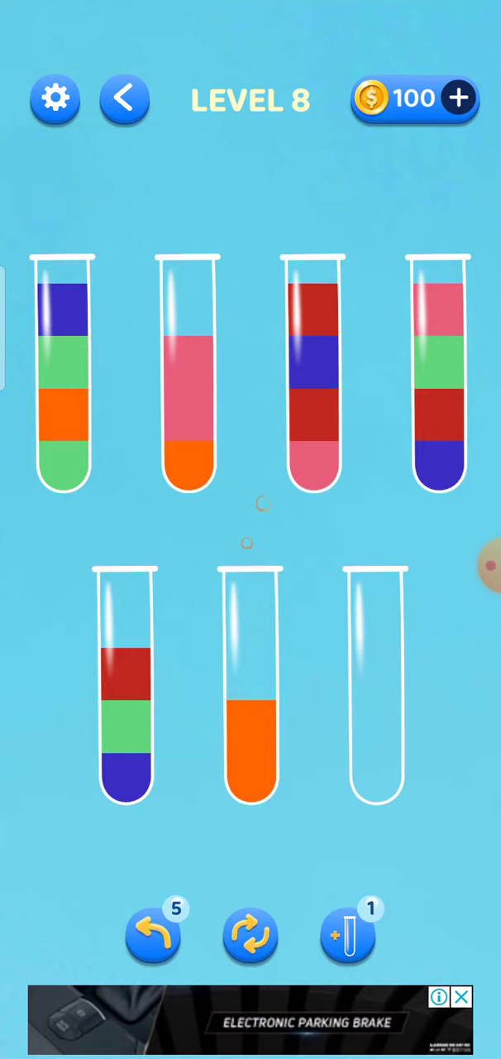
click(188, 380)
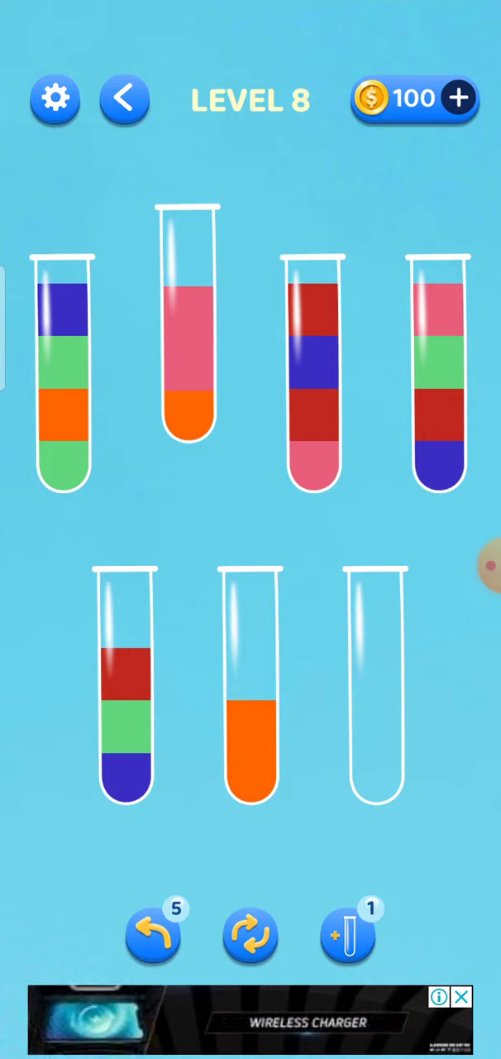
click(189, 331)
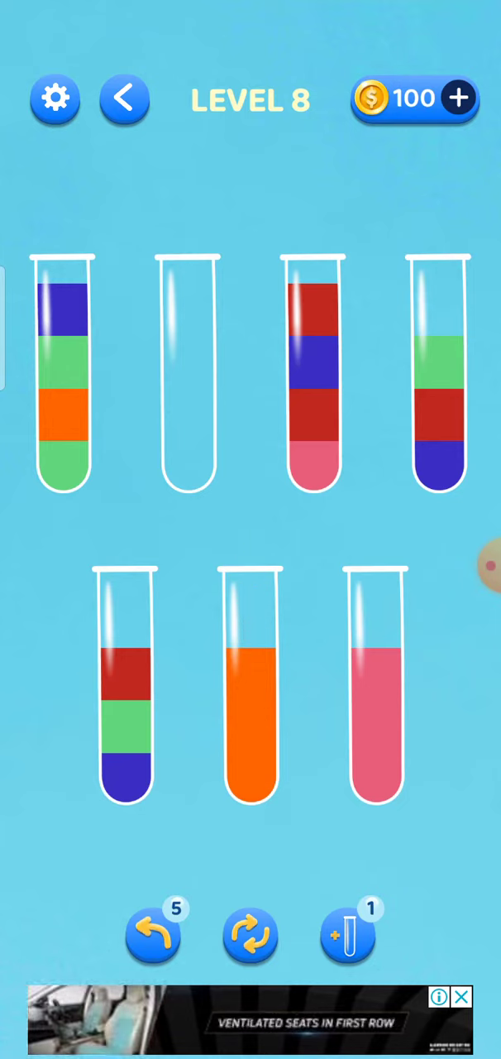
click(63, 380)
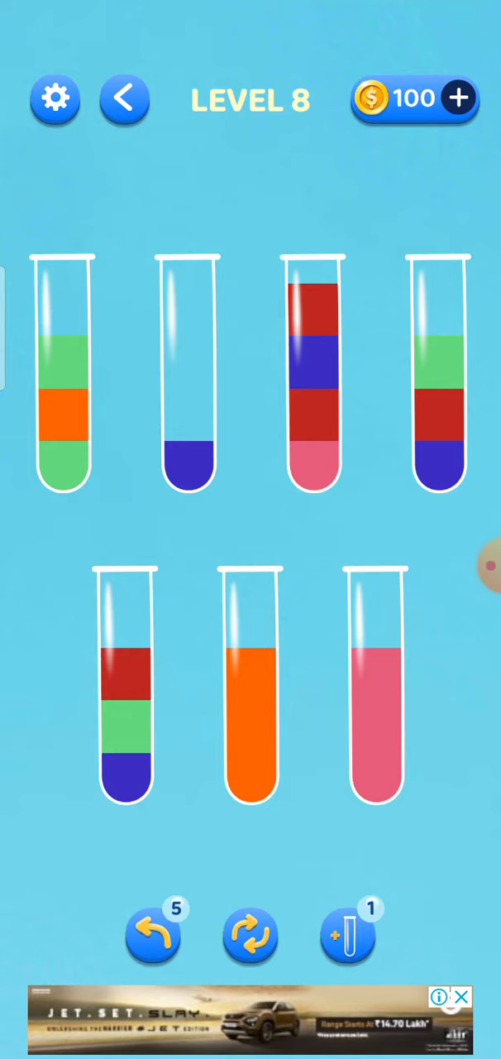
- Gather green into a full tube, top off pink, and move red into the empty tube
click(63, 380)
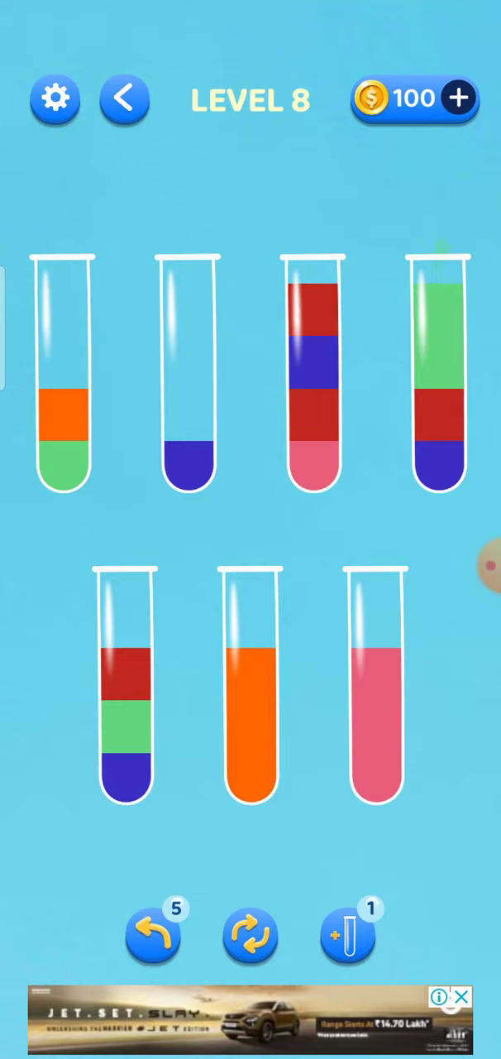
click(63, 380)
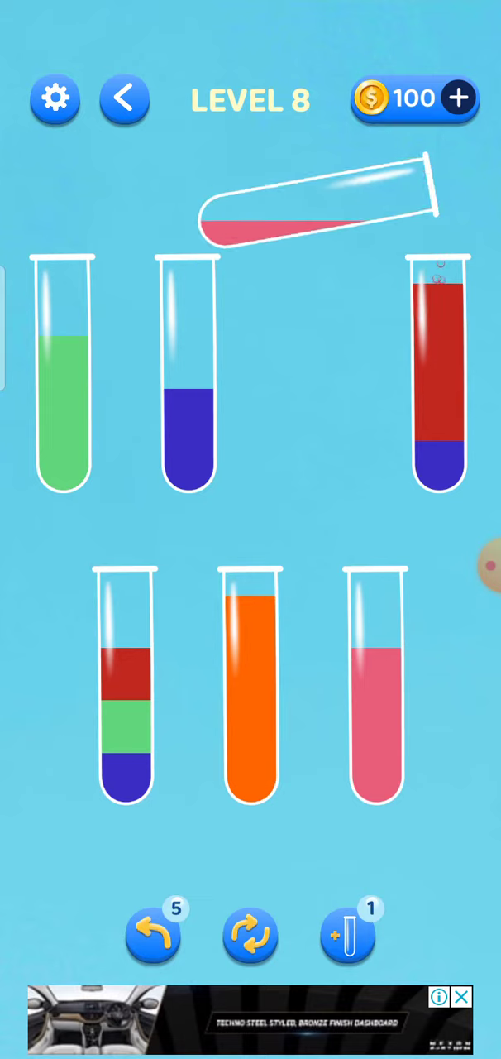
click(188, 384)
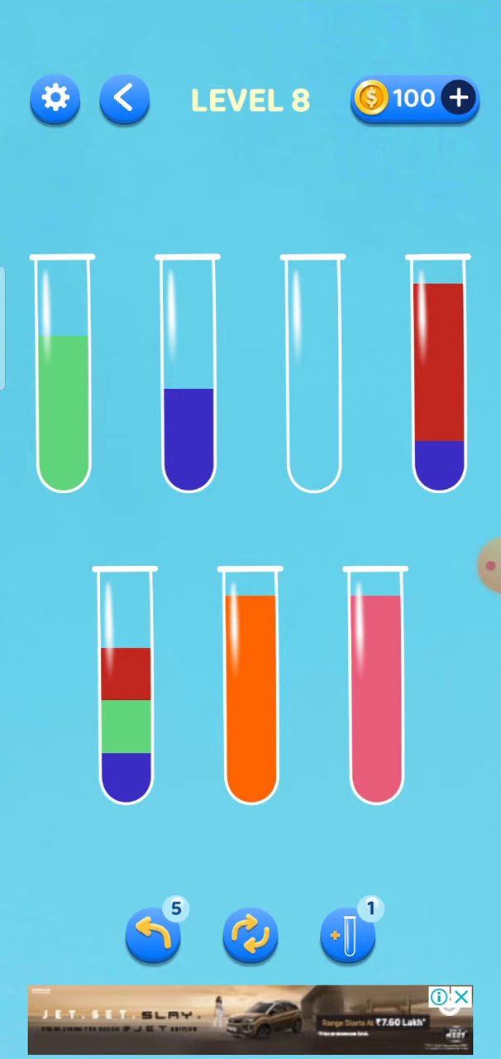
click(124, 703)
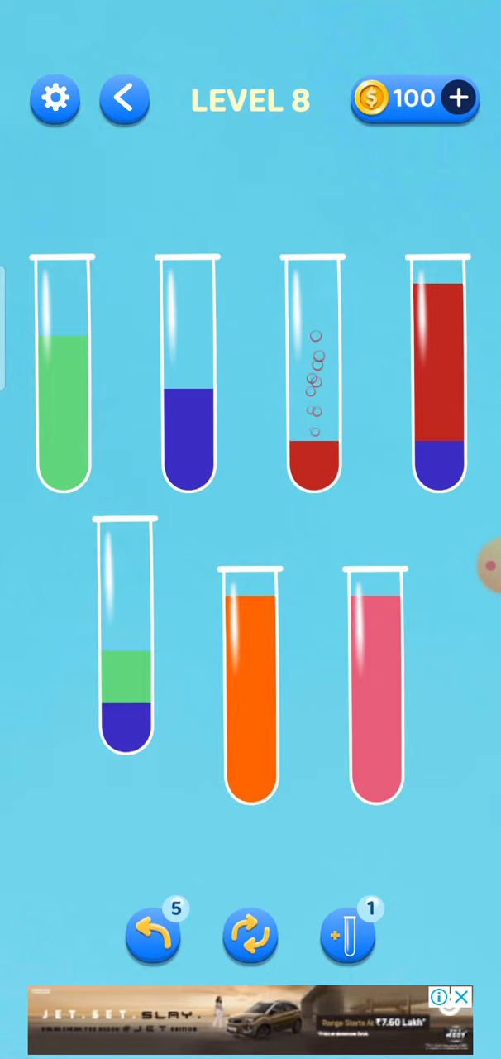
click(124, 653)
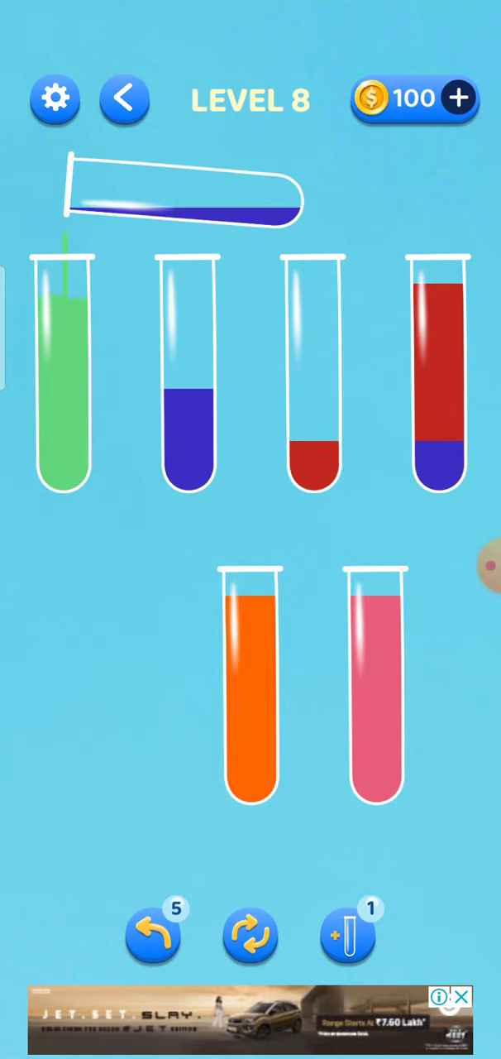